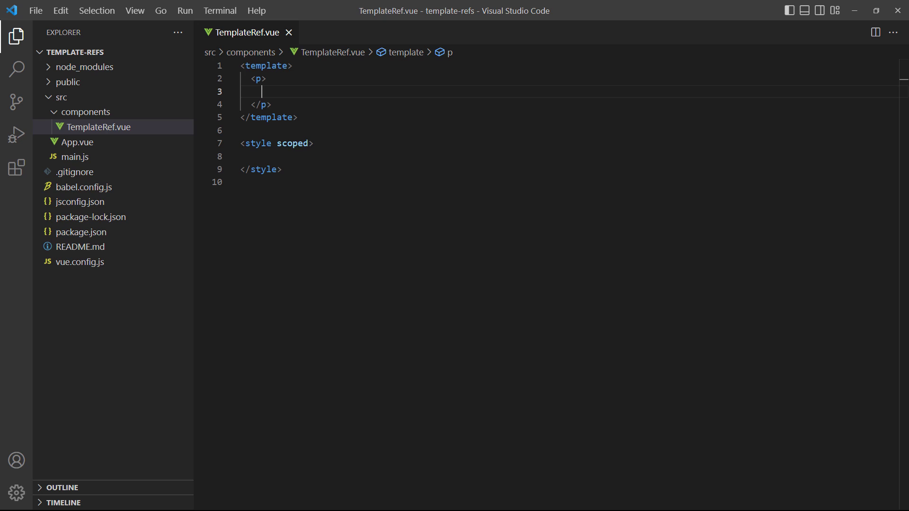
# Add a text input with ref="textInputRef" inside the template paragraph.
pyautogui.write('<input type="tex')
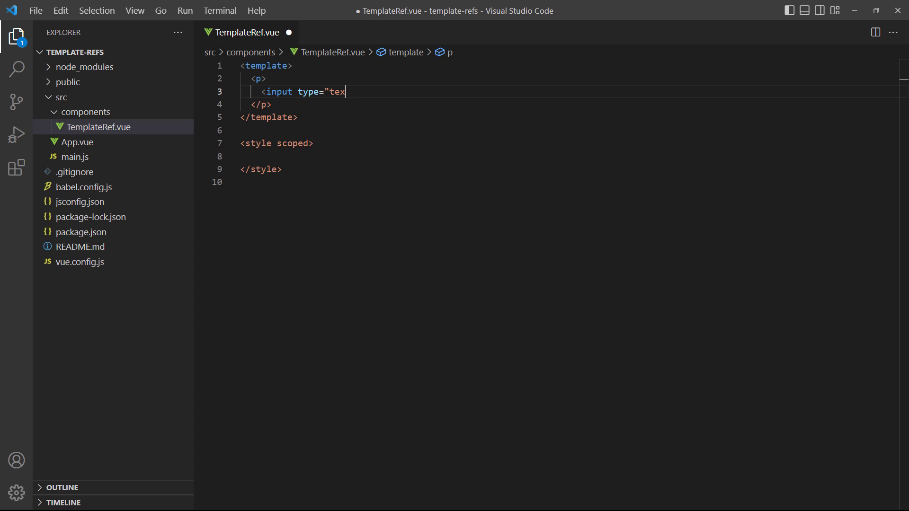
pyautogui.write('t" ref="textInpu')
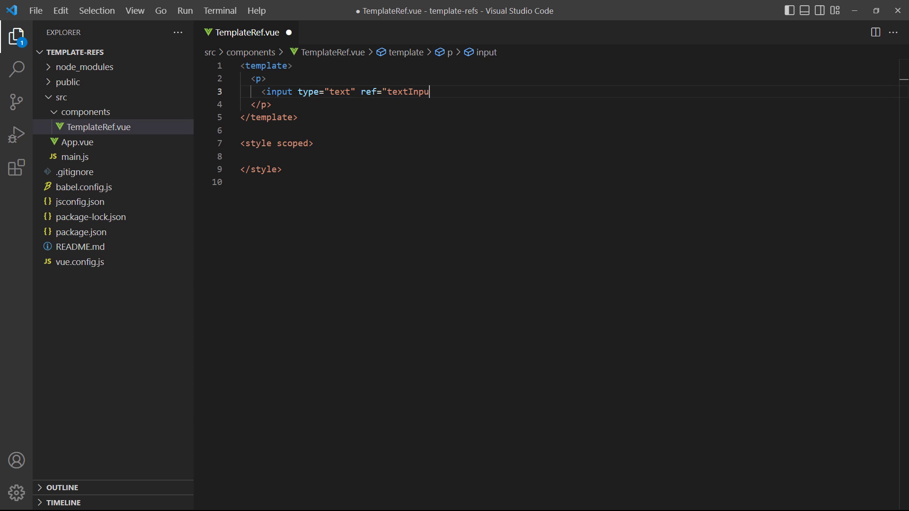
pyautogui.write('tRef" />')
pyautogui.click(570, 157)
pyautogui.write(':focus {')
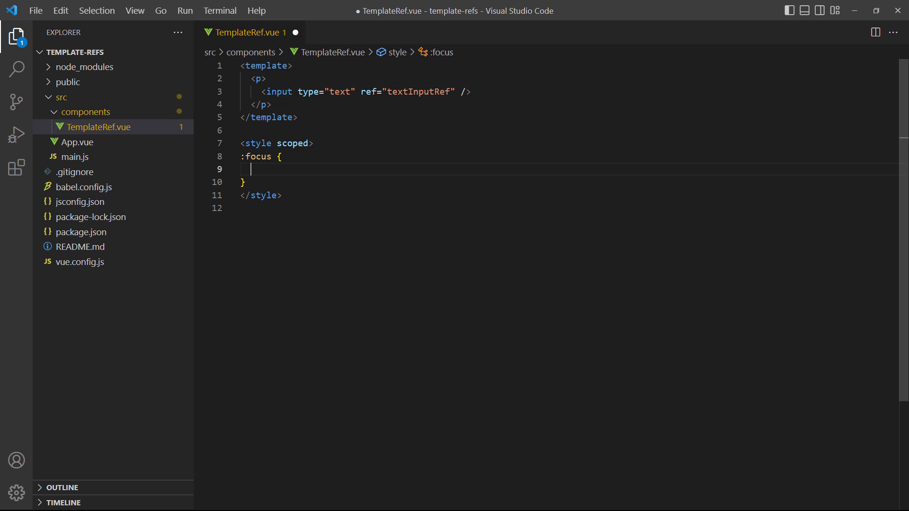
# Style the :focus rule with outline-color blue and outline-width 4px.
pyautogui.write('outline-color: blue;')
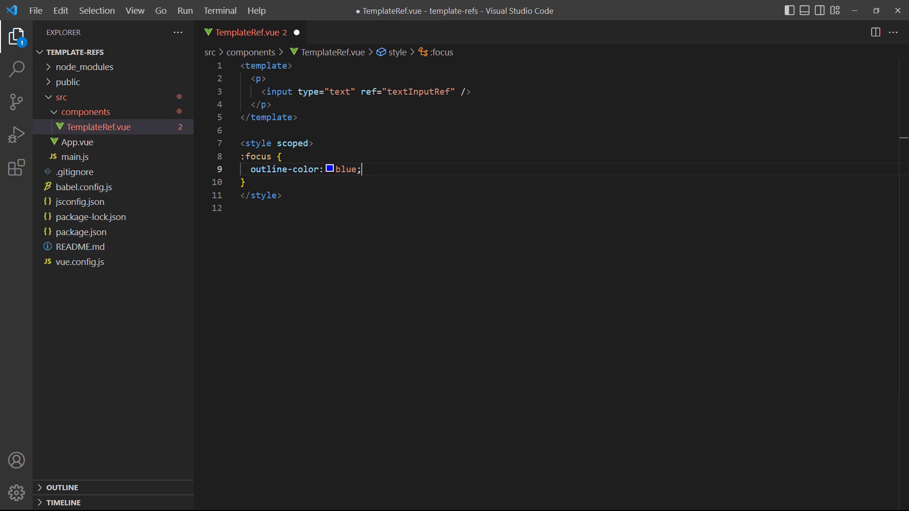
pyautogui.write('outline-width:')
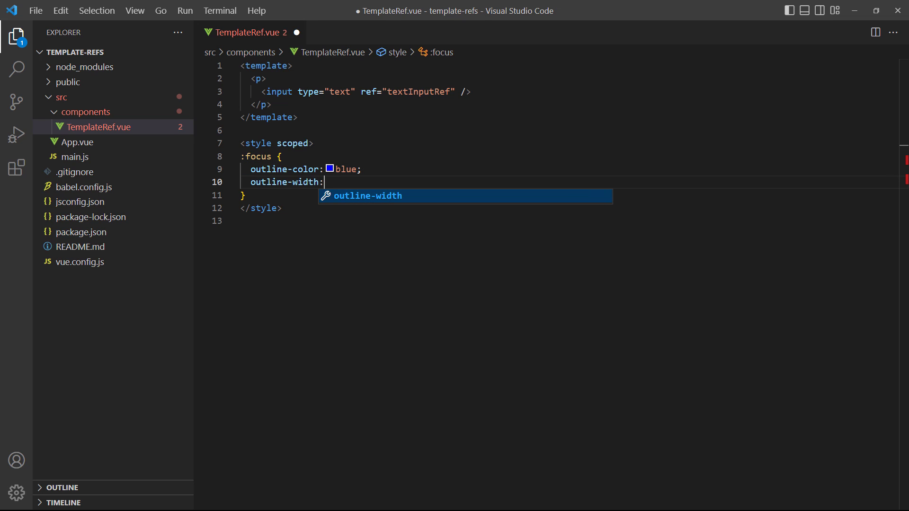
pyautogui.write('4px')
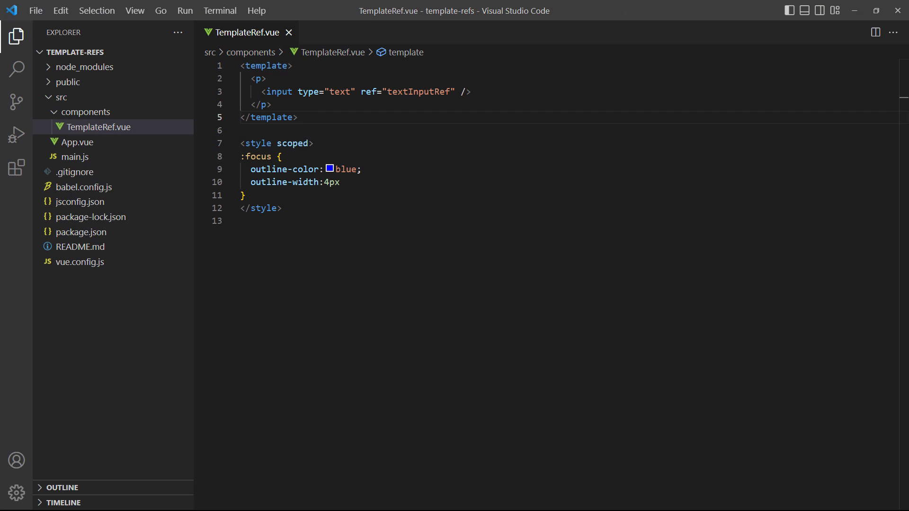
# Write an export default whose mounted hook calls this.$refs.textInputRef.focus(), then save.
pyautogui.write('<script>')
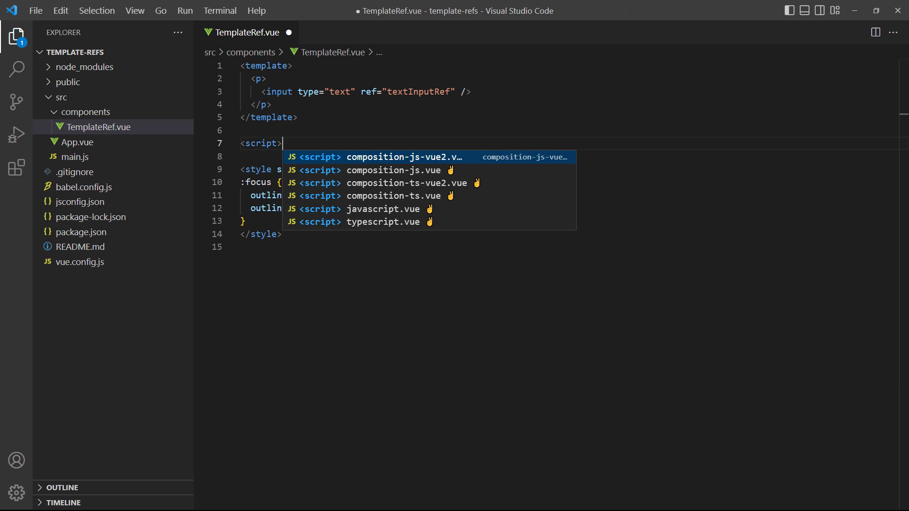
pyautogui.write('export default {')
pyautogui.write('this.$r')
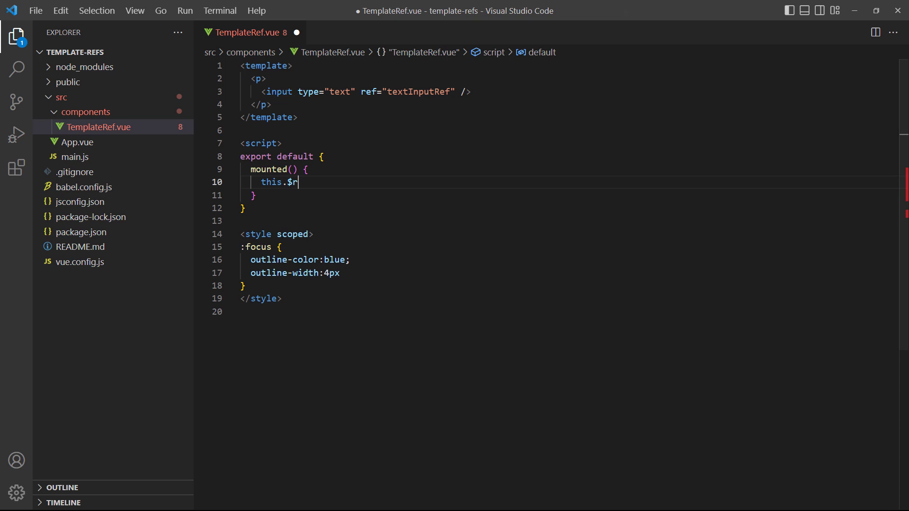
pyautogui.write('efs.textInputRef.focus(')
pyautogui.click(570, 220)
pyautogui.write('</scrip')
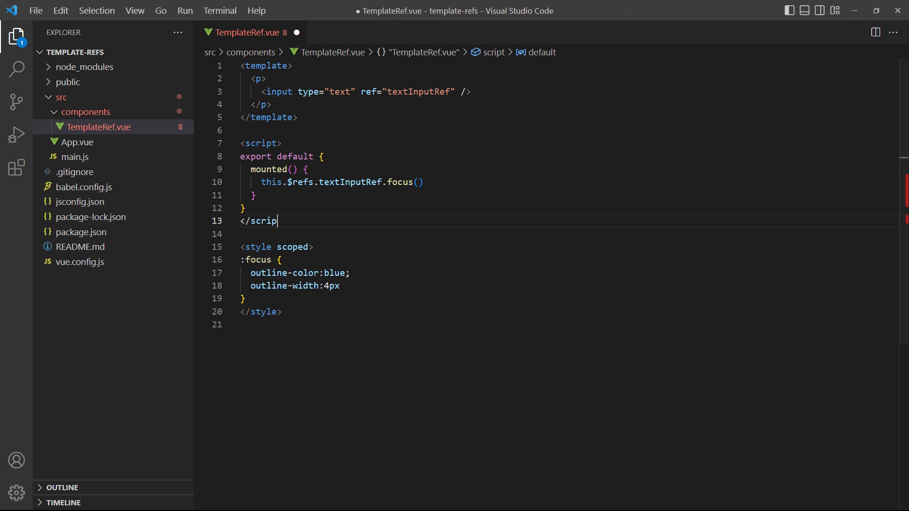
pyautogui.press('ctrl+s')
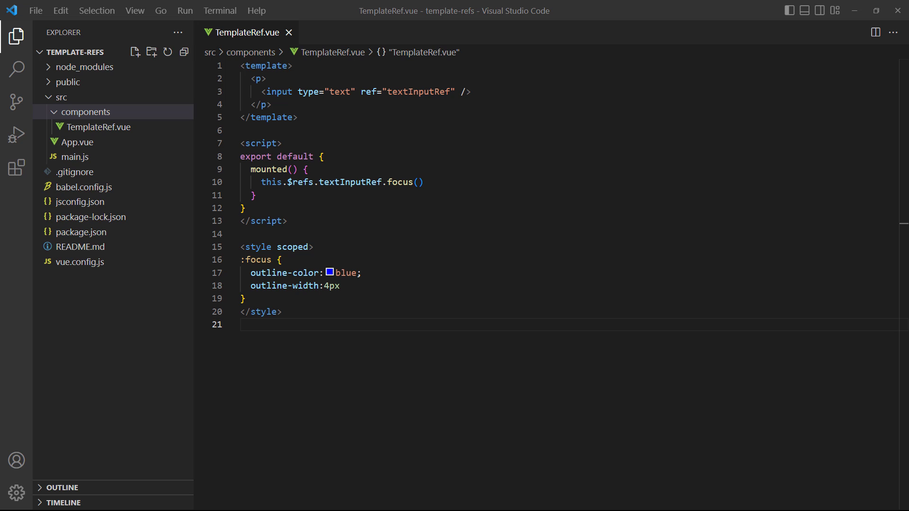
# Create GreetingMessage.vue in components showing 'Hello, World!', then return to TemplateRef.vue.
pyautogui.rightClick(88, 112)
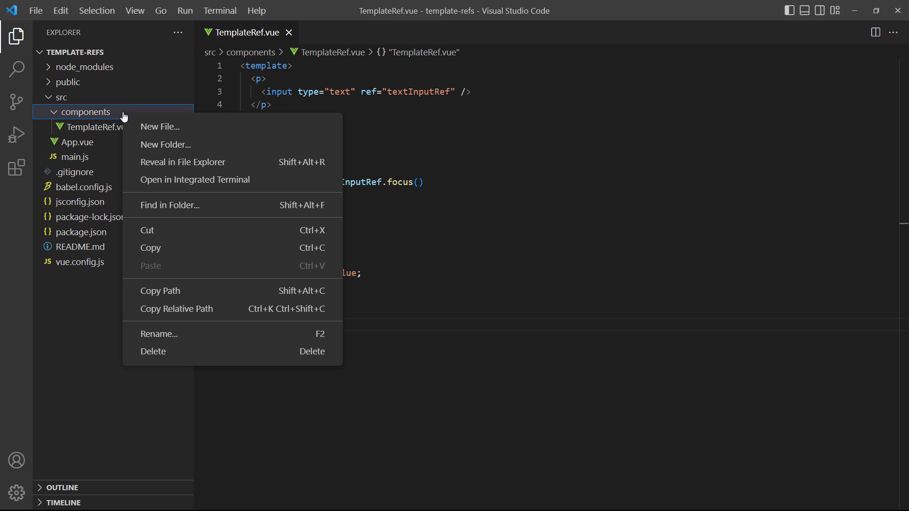
pyautogui.click(159, 126)
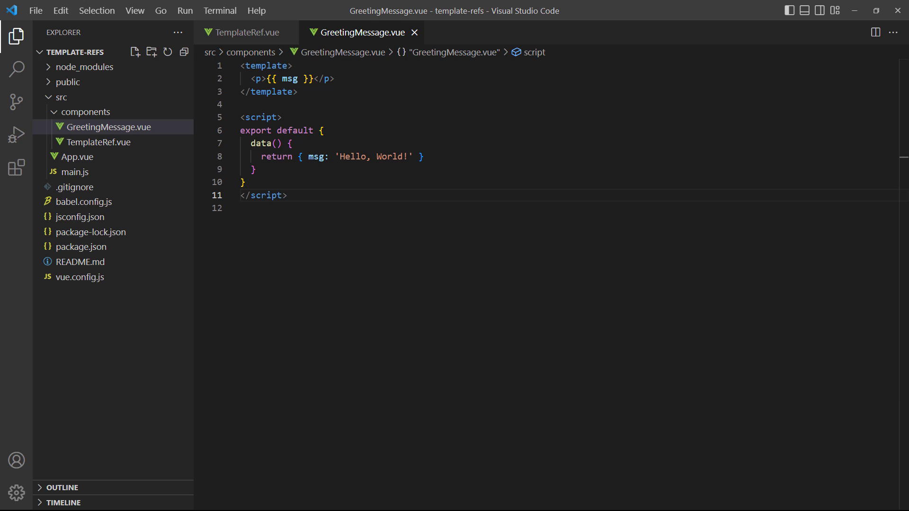
pyautogui.click(245, 32)
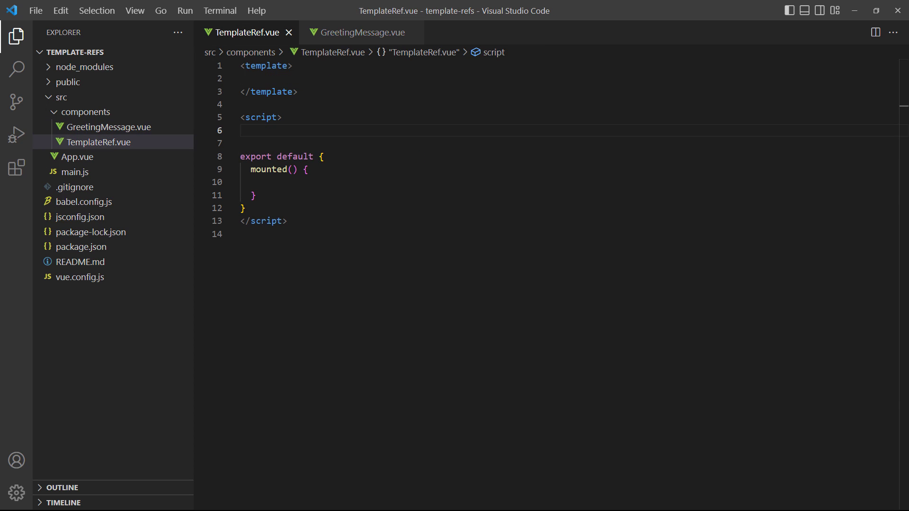
# Import GreetingMessage and register it under components.
pyautogui.write('import Greetin')
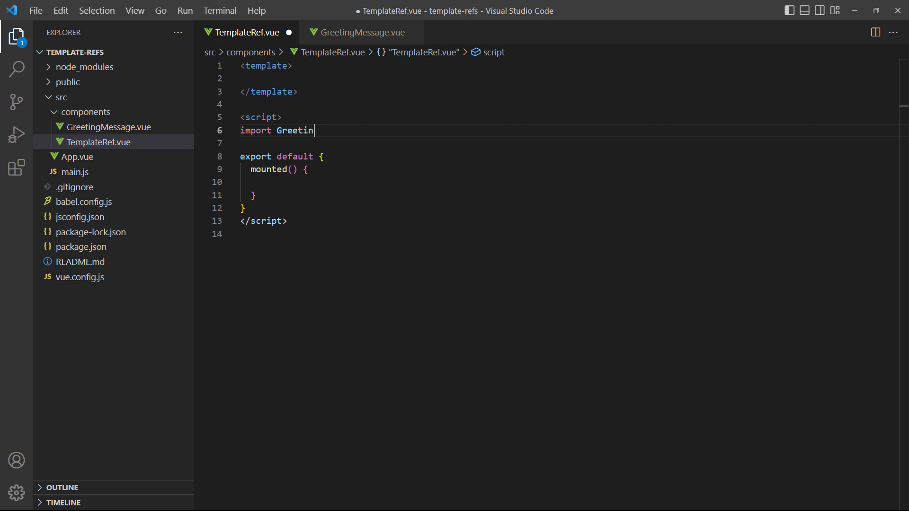
pyautogui.write("gMessage from './Gree'")
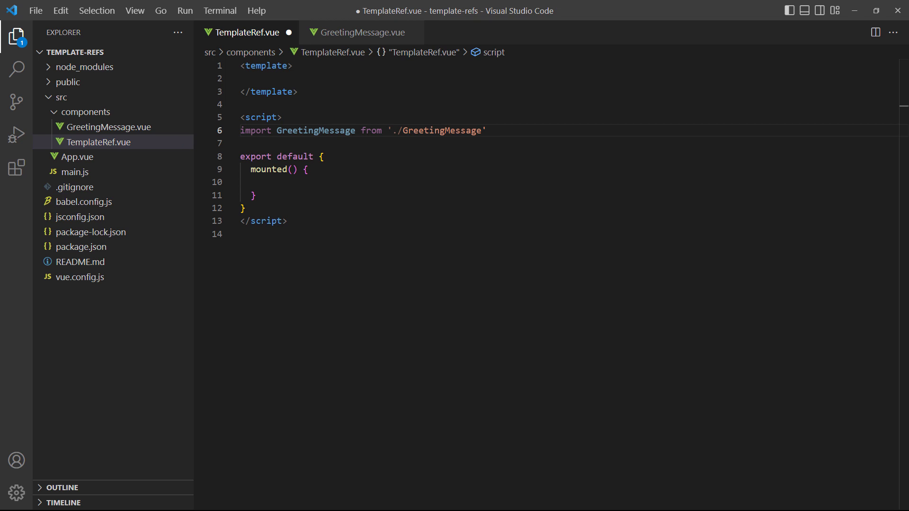
pyautogui.write('components: { GreetingMessage },')
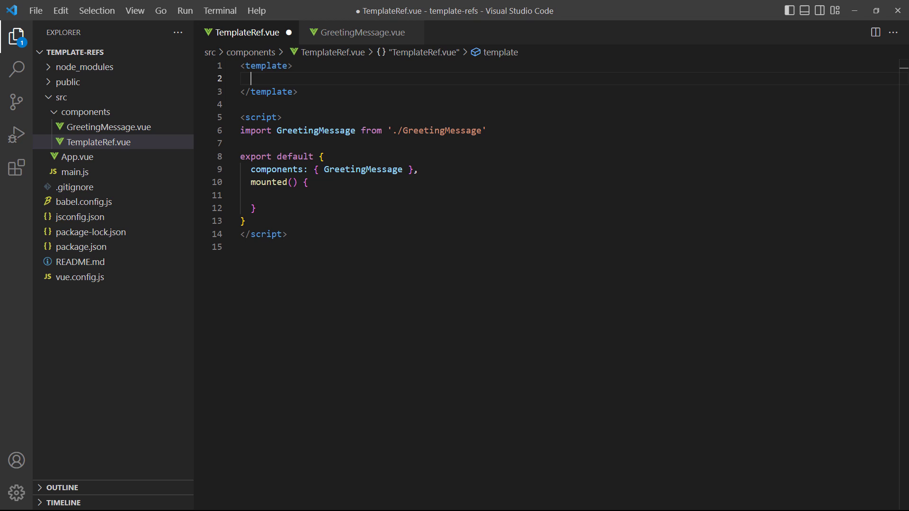
# Render <greeting-message ref="componentRef" /> and begin the mounted hook body.
pyautogui.write('<greeting-message ref="componentRef" />')
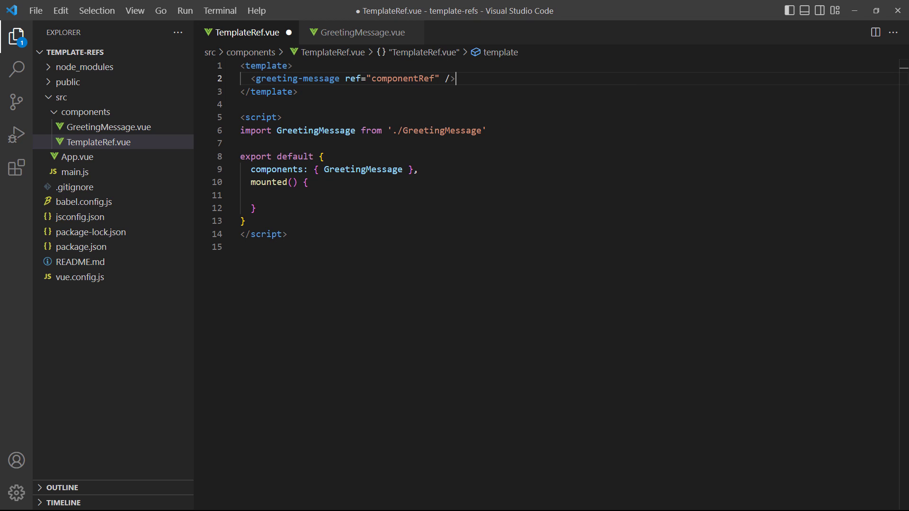
pyautogui.write('cons')
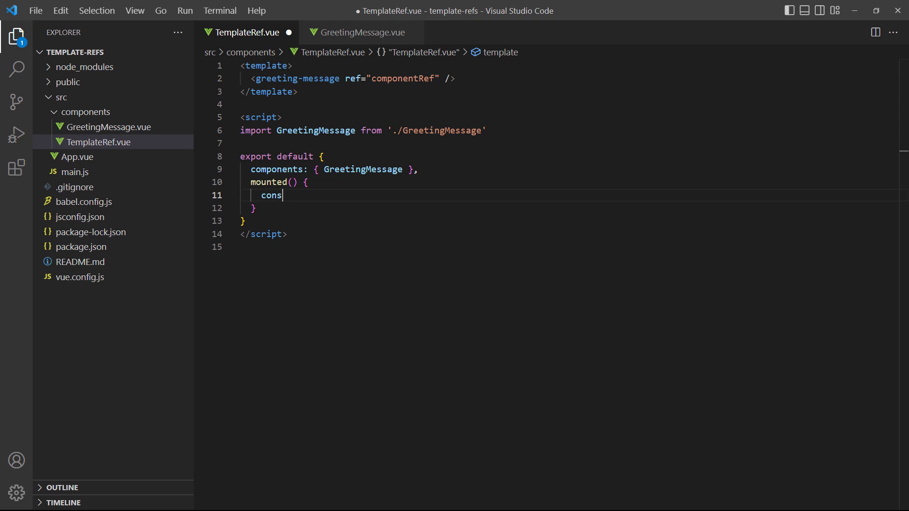